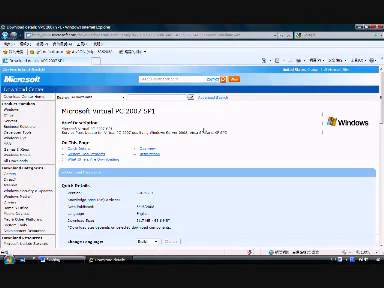
scroll(down, 3)
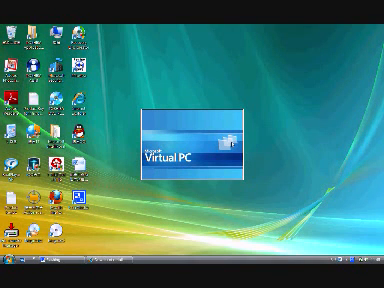
mouse_move(228, 146)
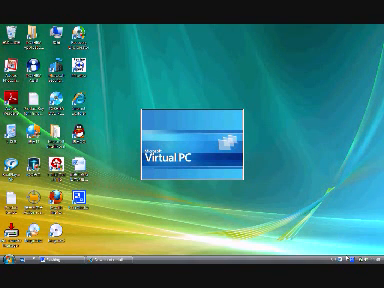